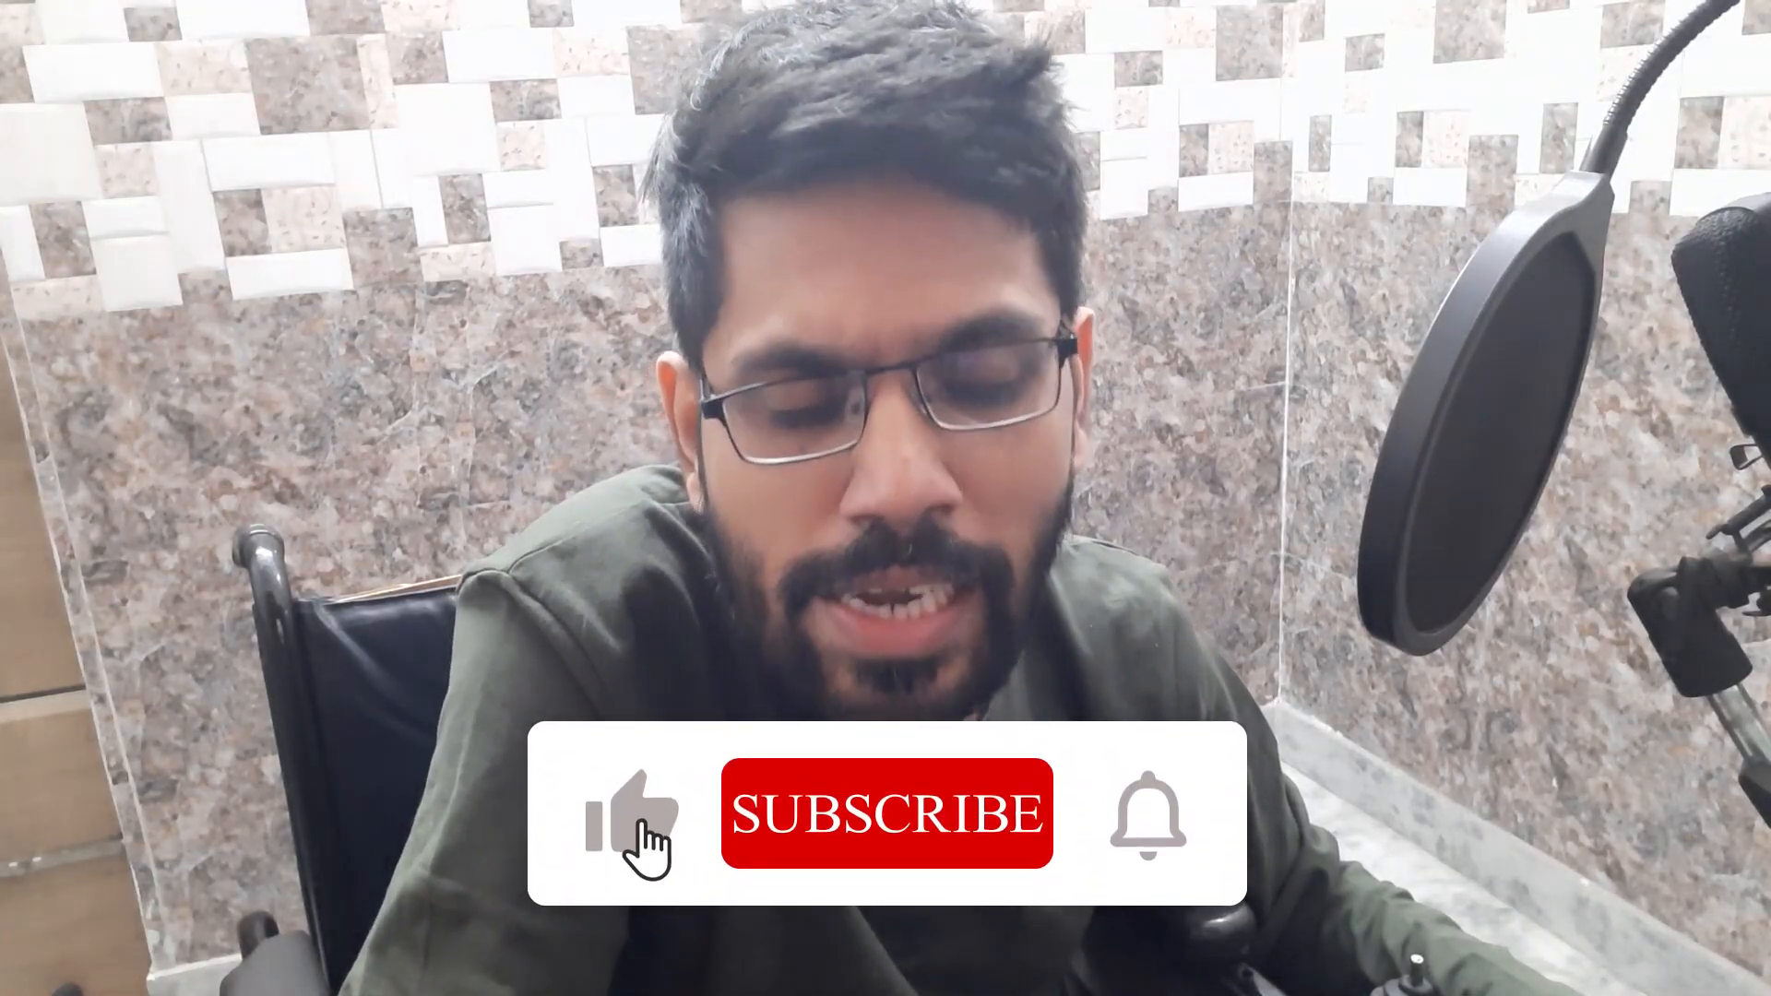
click(887, 811)
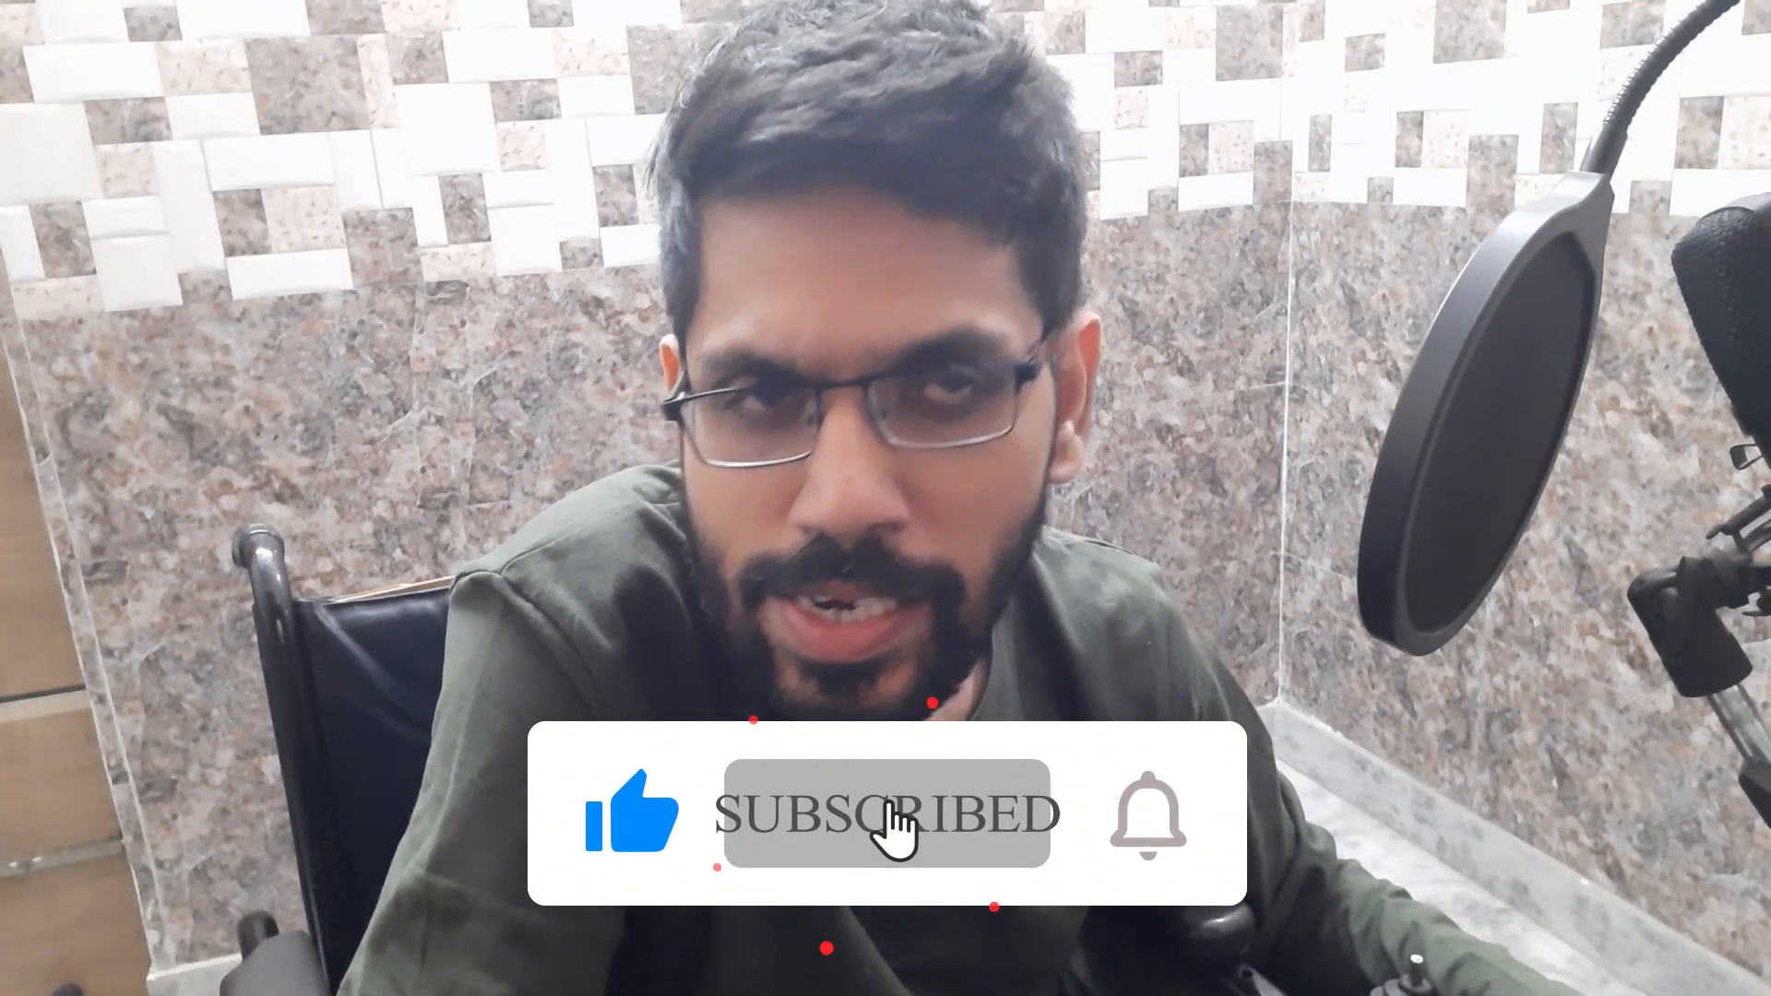